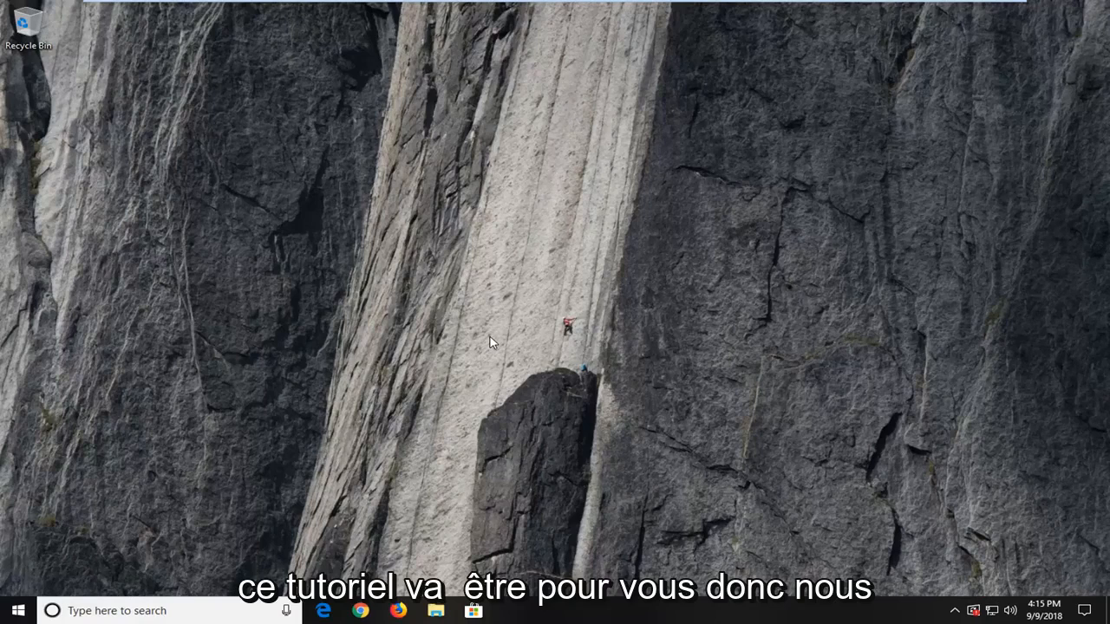
mouse_move(1049, 514)
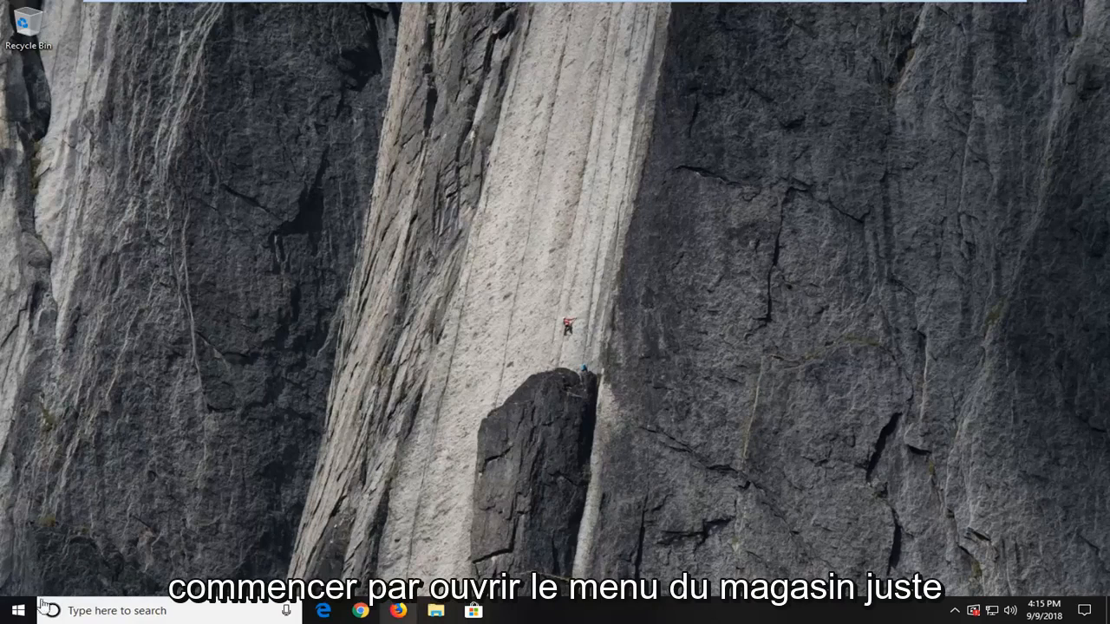
Search the Start menu for 'services' to surface the Services app
left_click(15, 609)
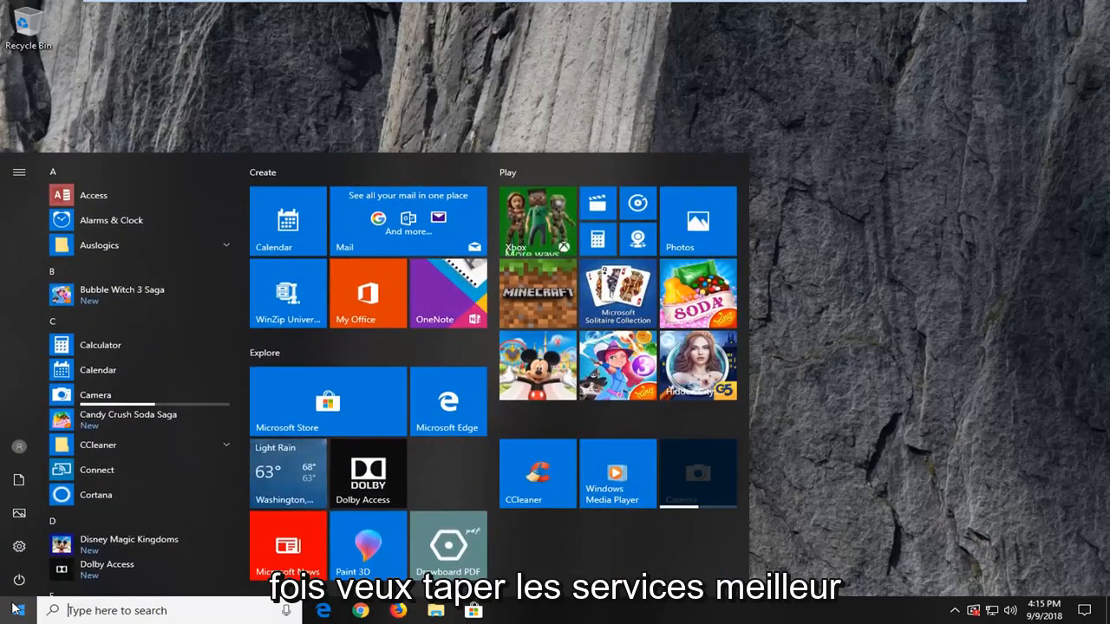
type("services")
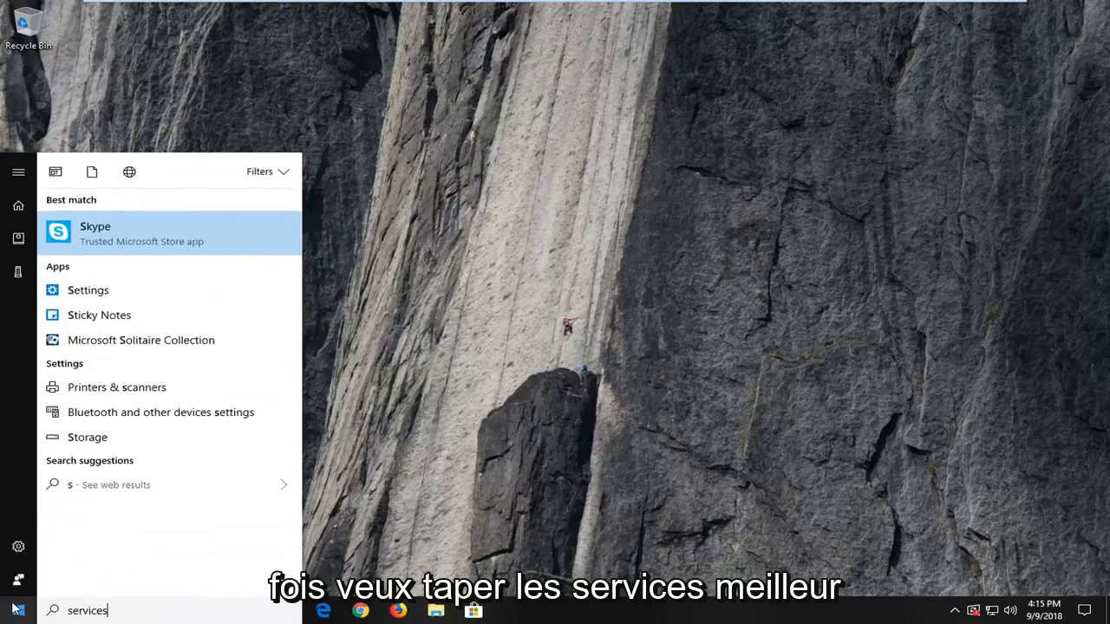
type("services")
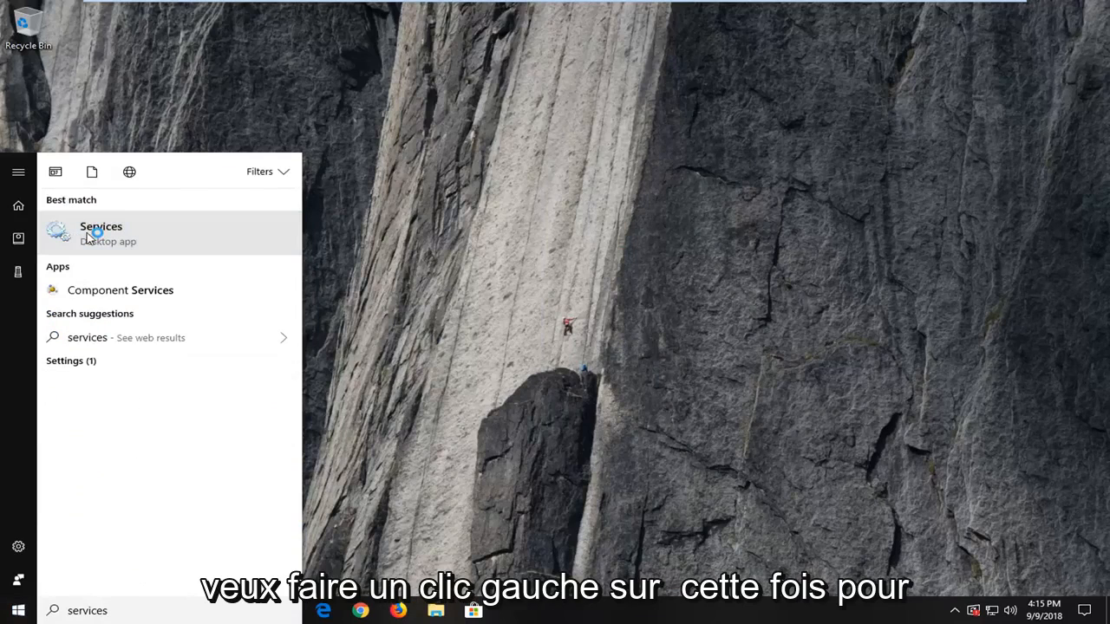
Launch Services and stop Background Intelligent Transfer Service from its properties window
left_click(101, 233)
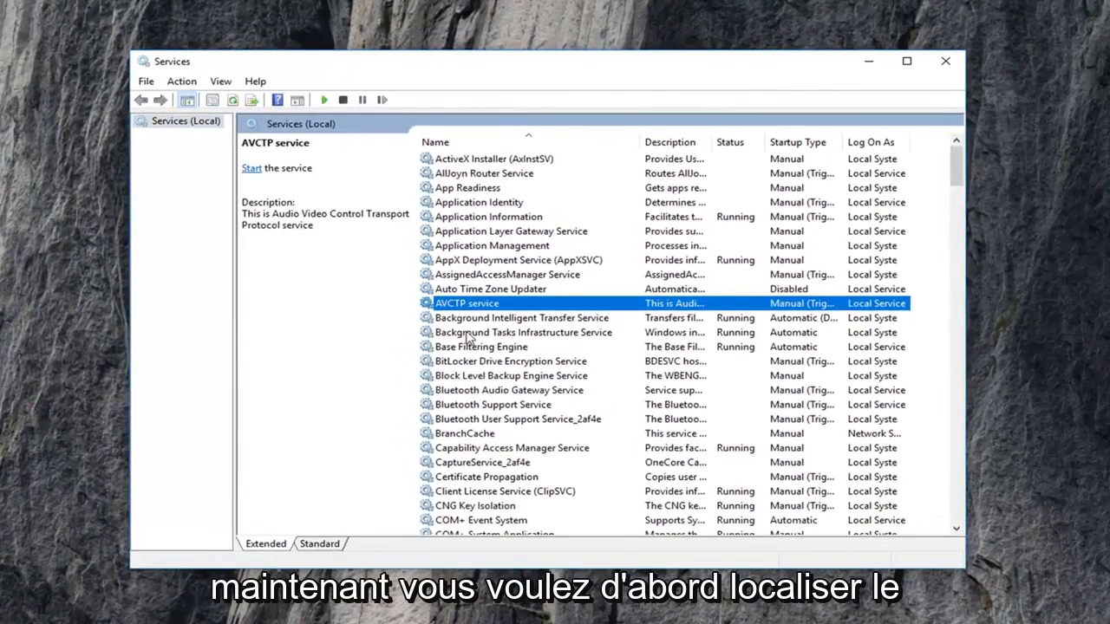
left_click(521, 317)
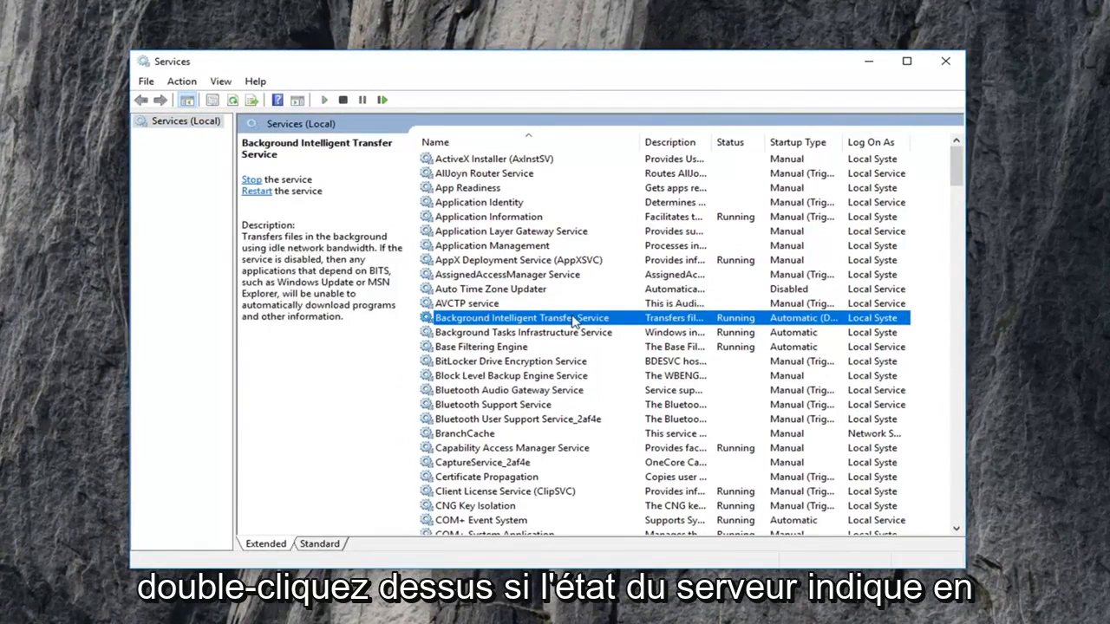
double_click(518, 317)
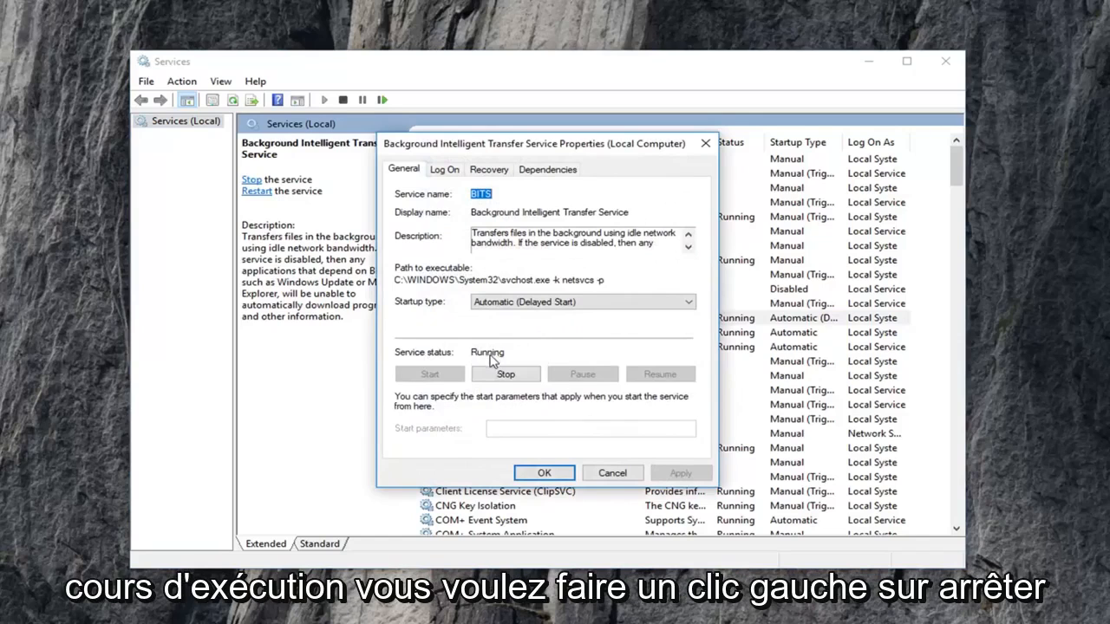
left_click(505, 373)
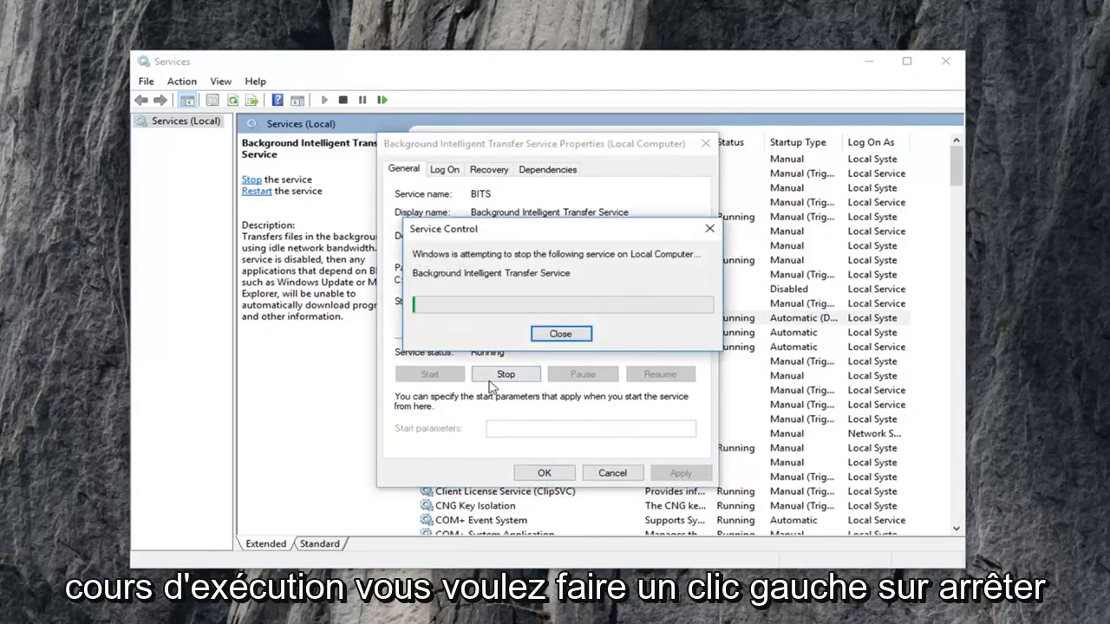
left_click(560, 334)
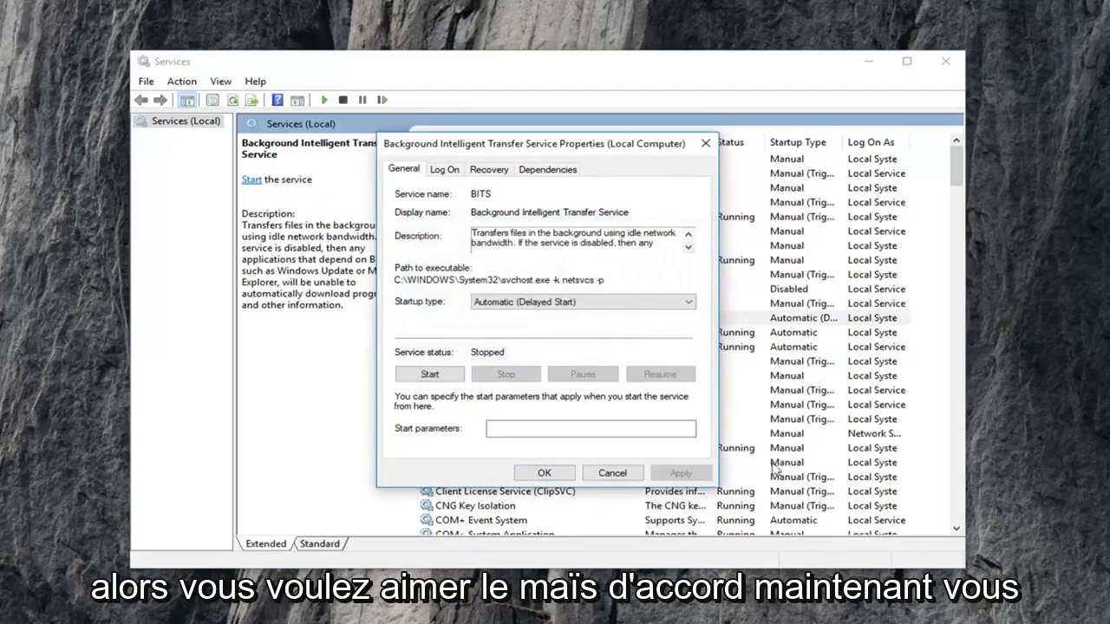
left_click(612, 473)
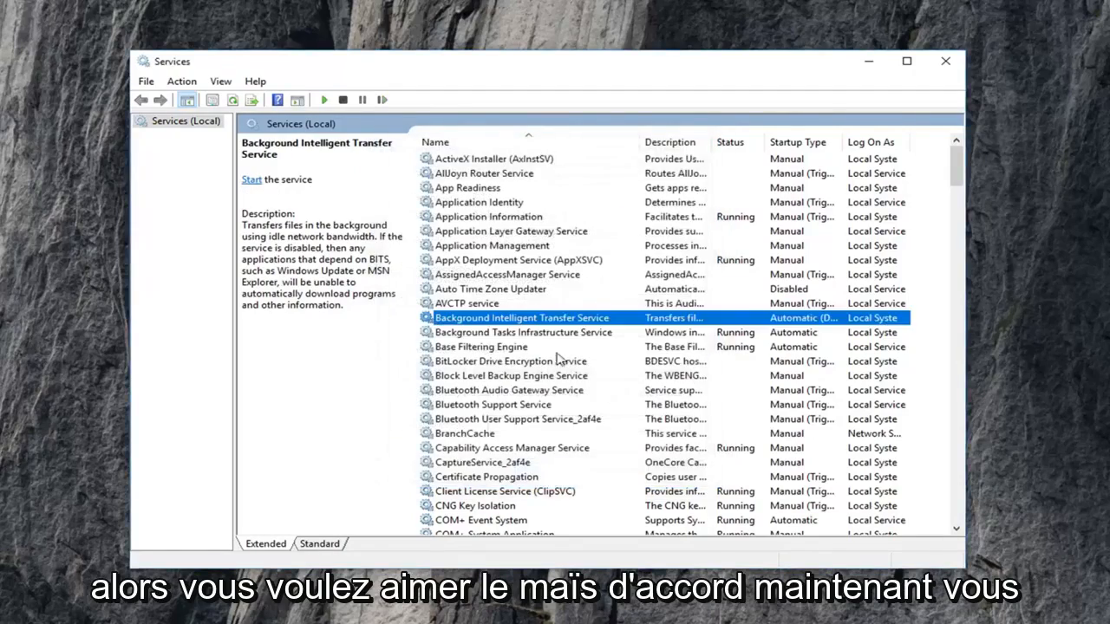
Scroll to Windows Update, stop it, and close the stopping progress windows
scroll("down", 3)
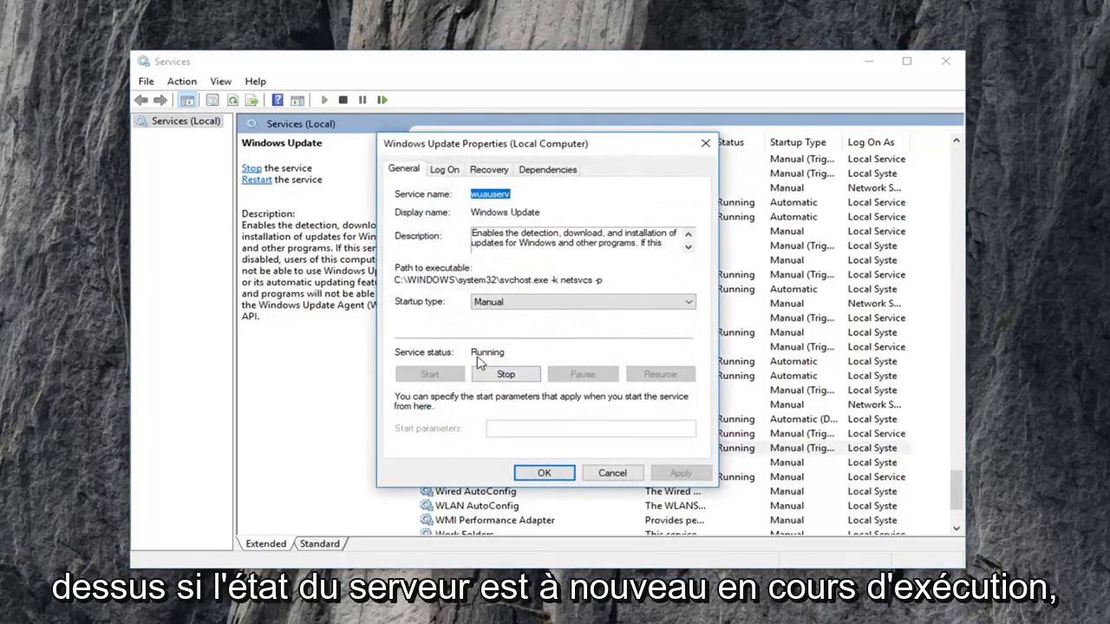
left_click(506, 373)
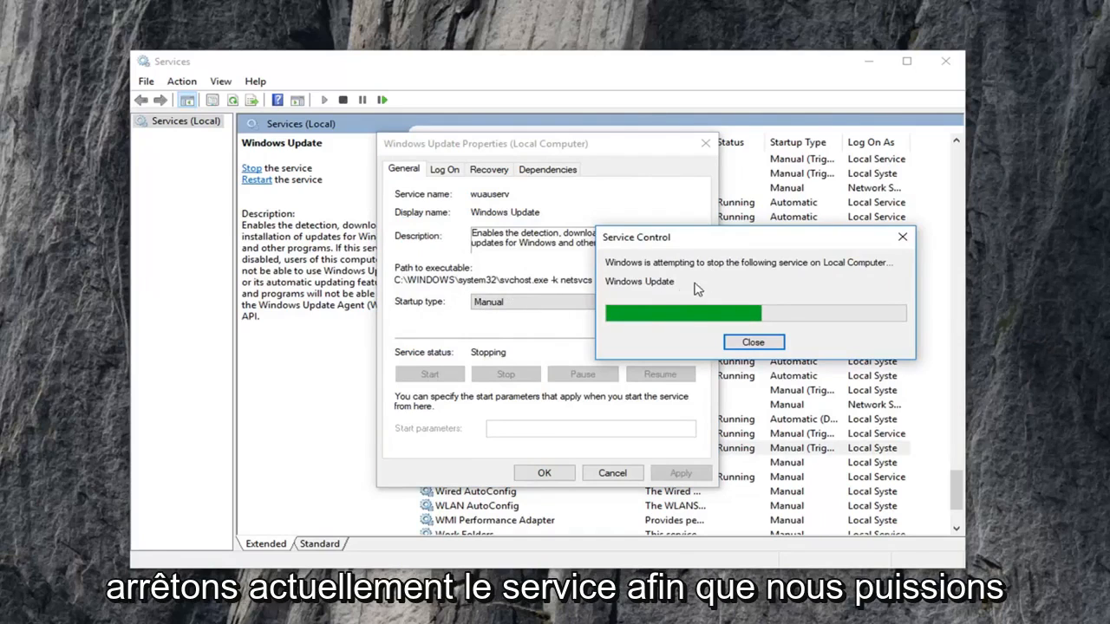
mouse_move(412, 301)
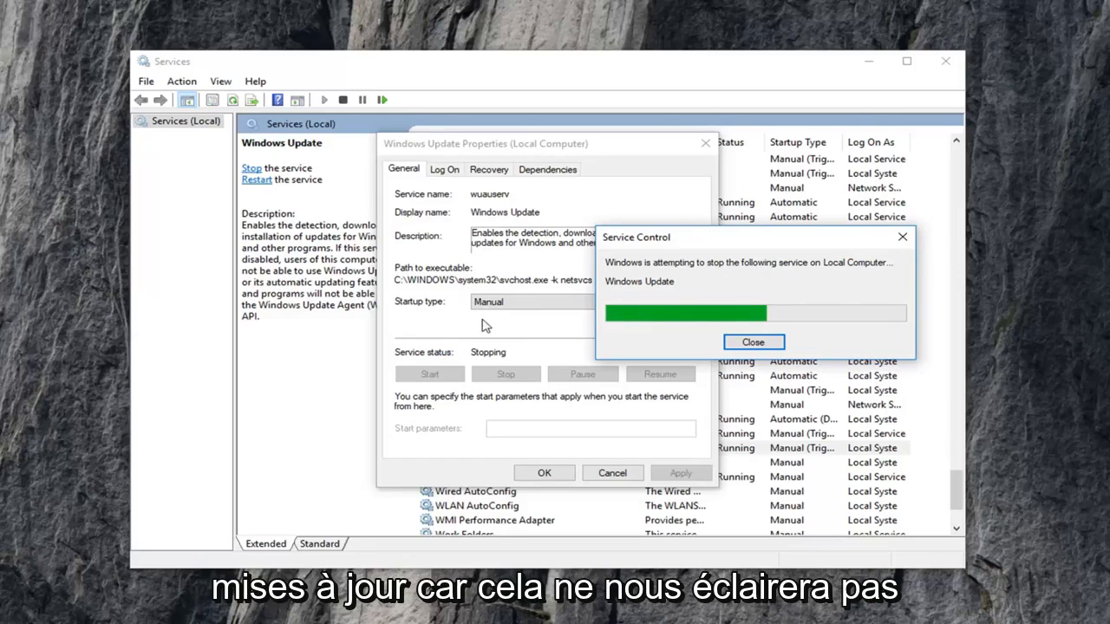
mouse_move(461, 347)
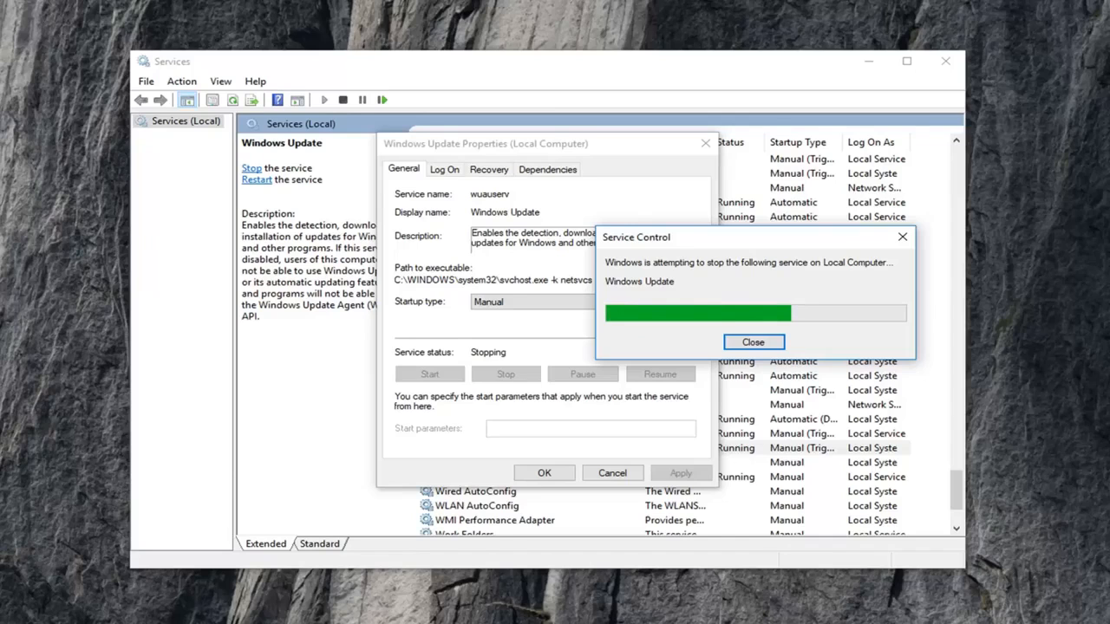
left_click(753, 342)
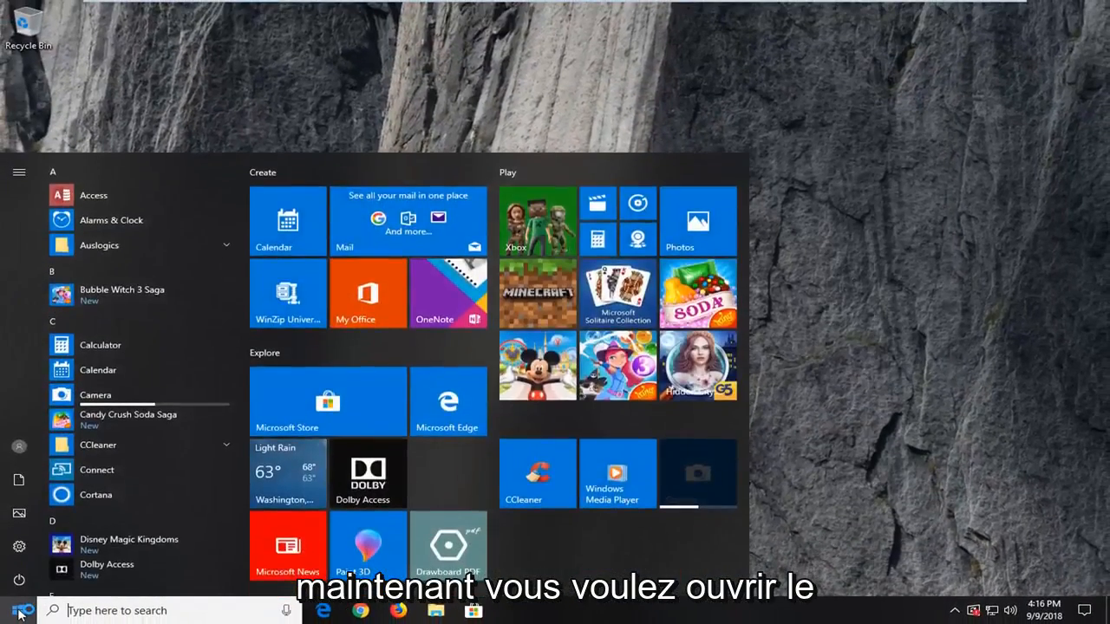
Search the Start menu for 'file explorer' and launch File Explorer
type("file expl")
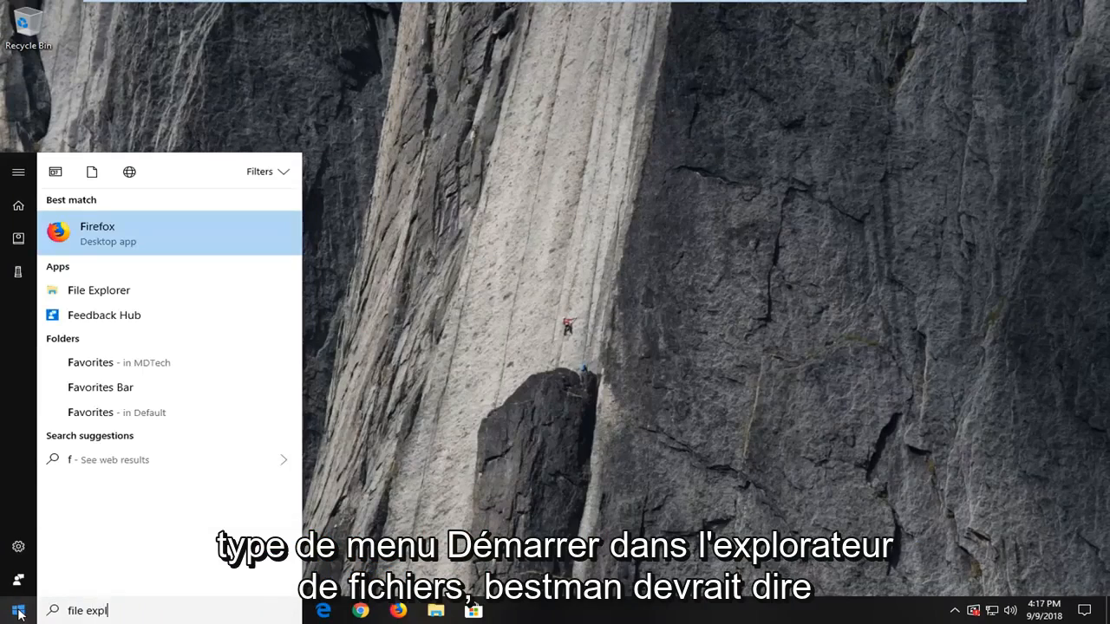
type("orer")
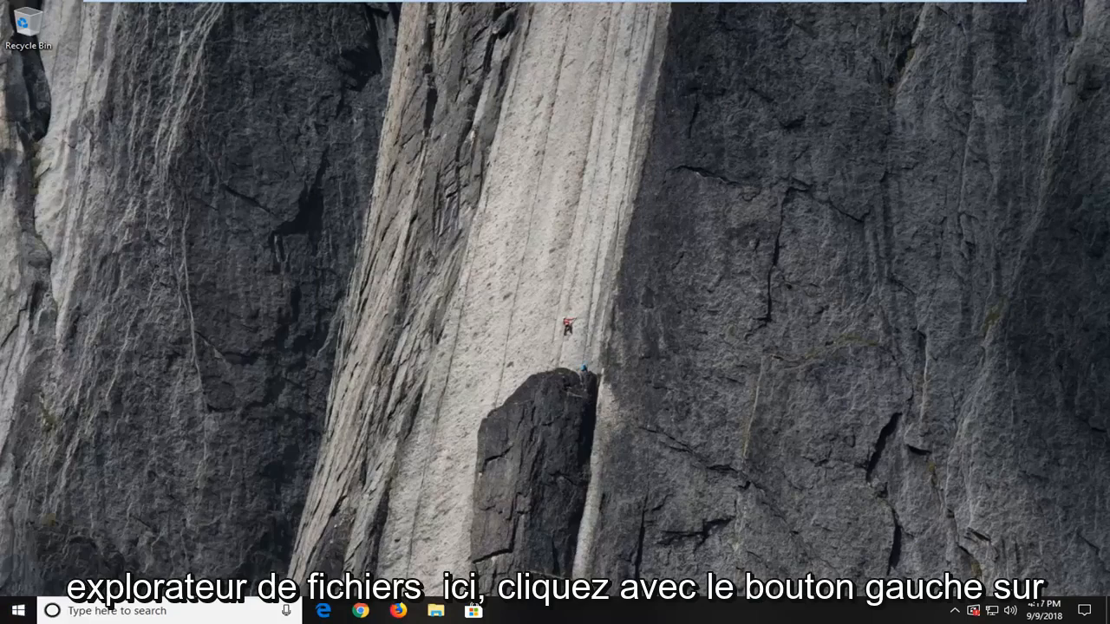
left_click(435, 610)
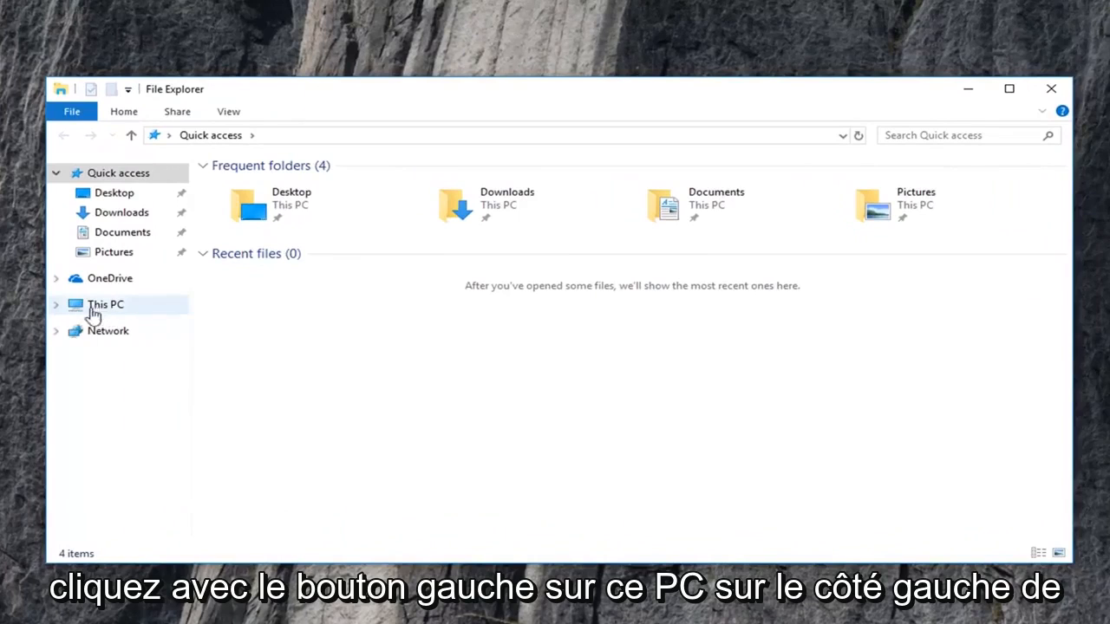
Browse This PC > Local Disk (C:) > Windows > SoftwareDistribution
left_click(106, 305)
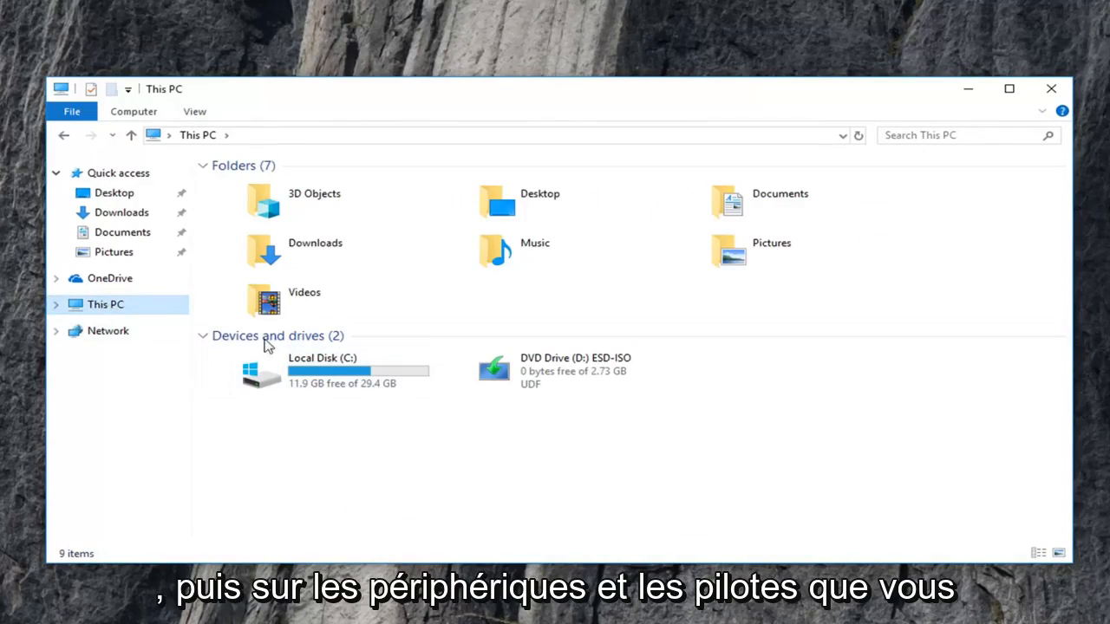
left_click(329, 371)
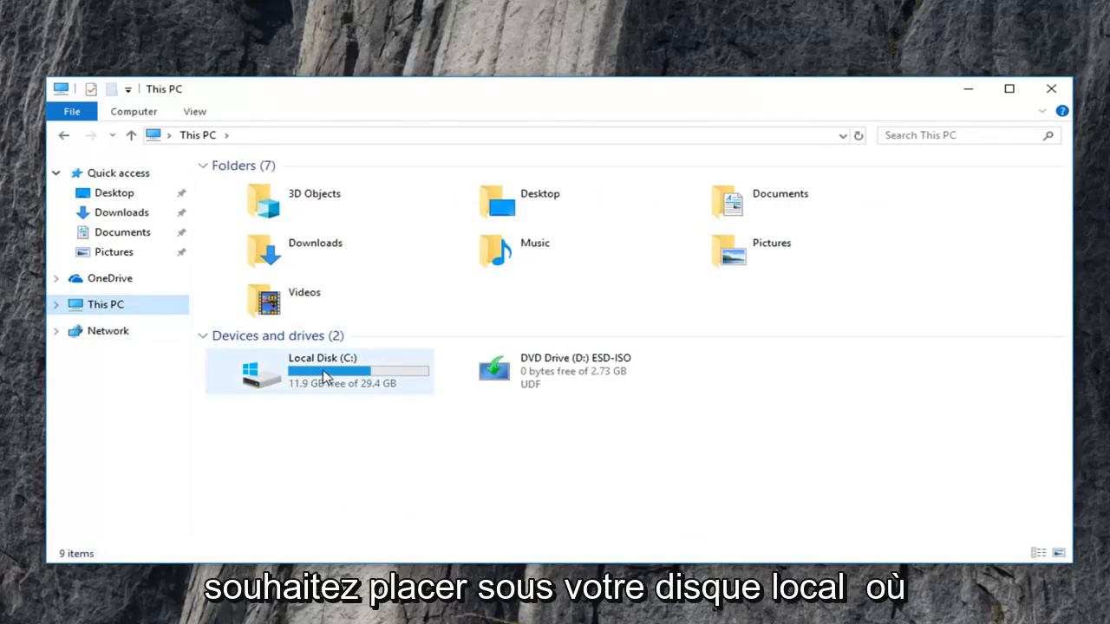
mouse_move(327, 374)
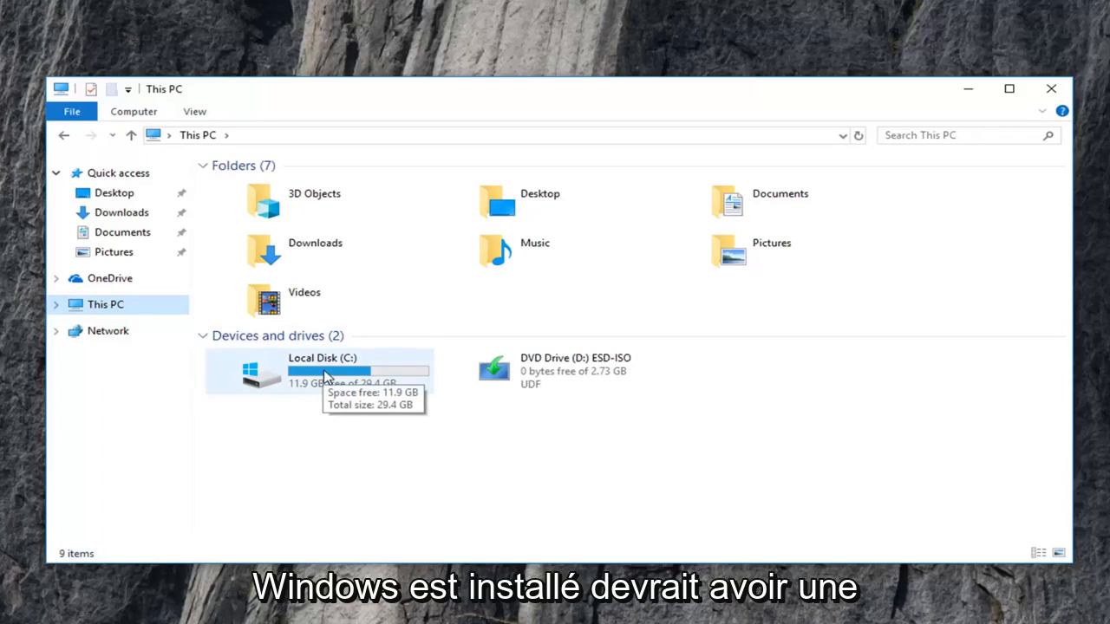
mouse_move(262, 381)
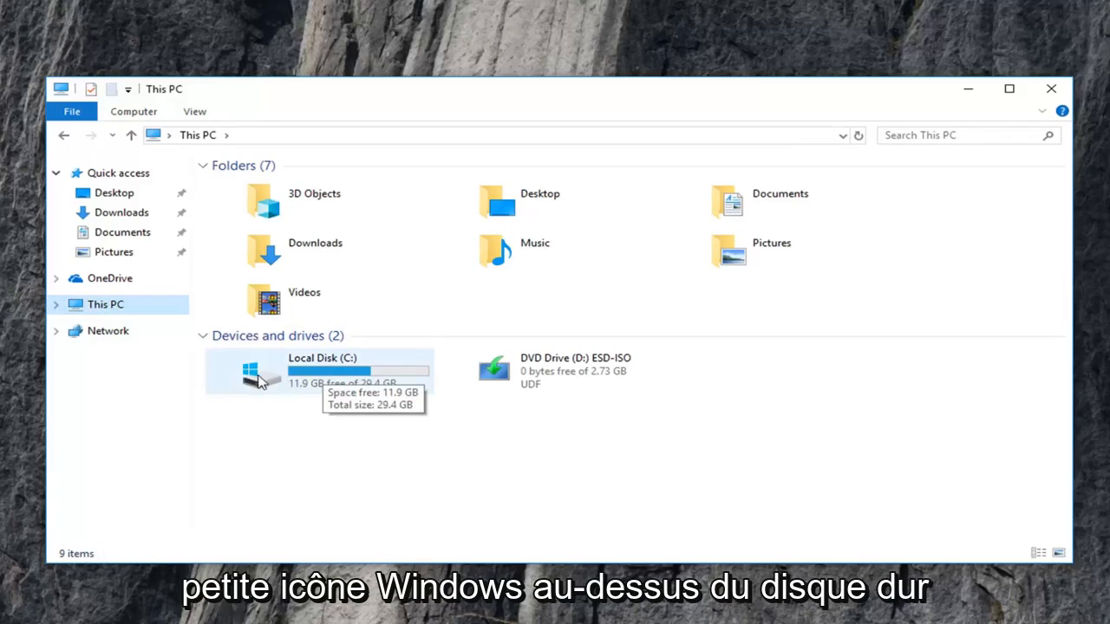
mouse_move(288, 383)
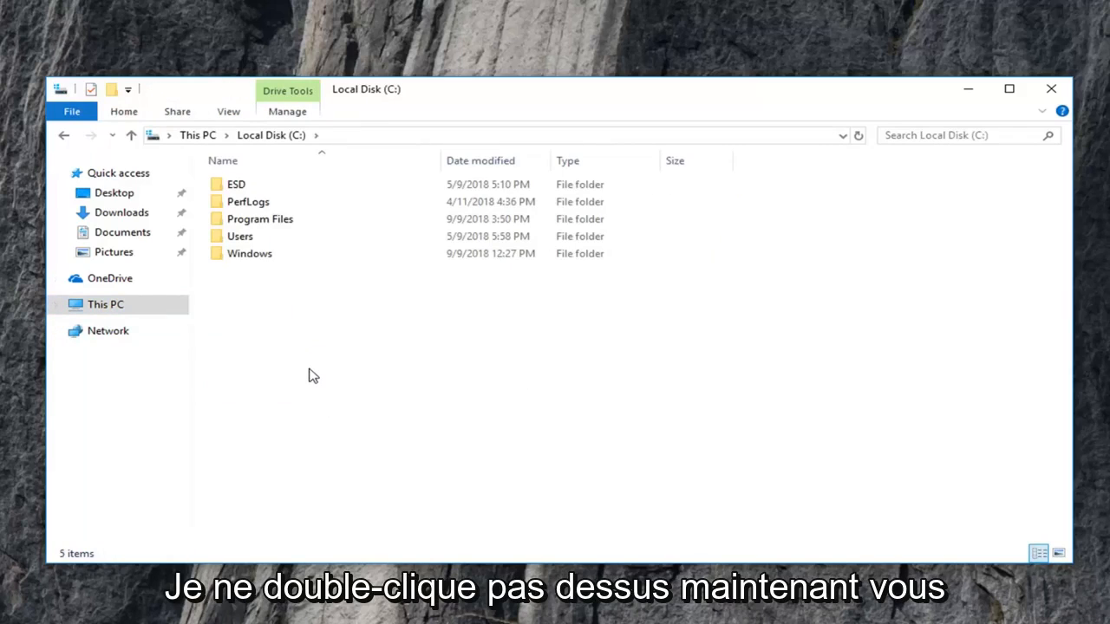
left_click(250, 253)
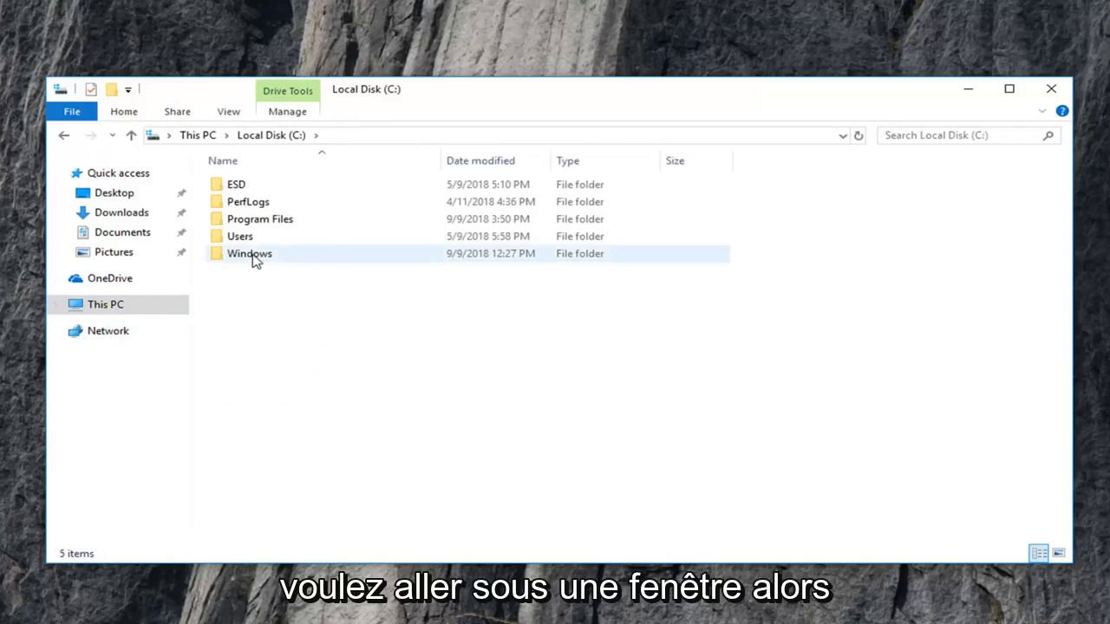
double_click(249, 253)
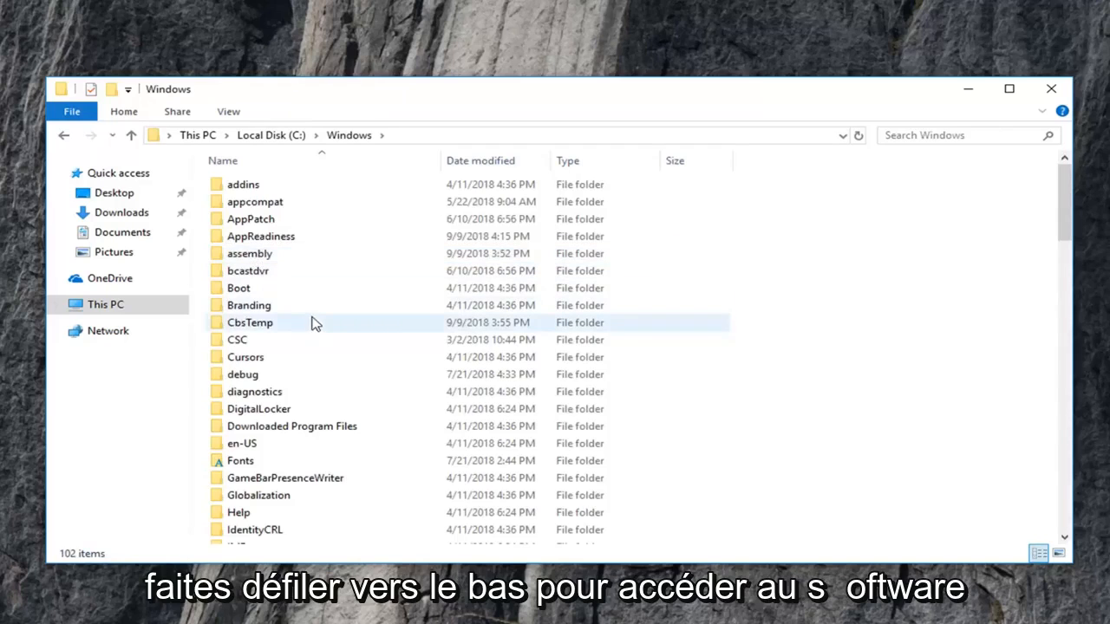
scroll("down", 3)
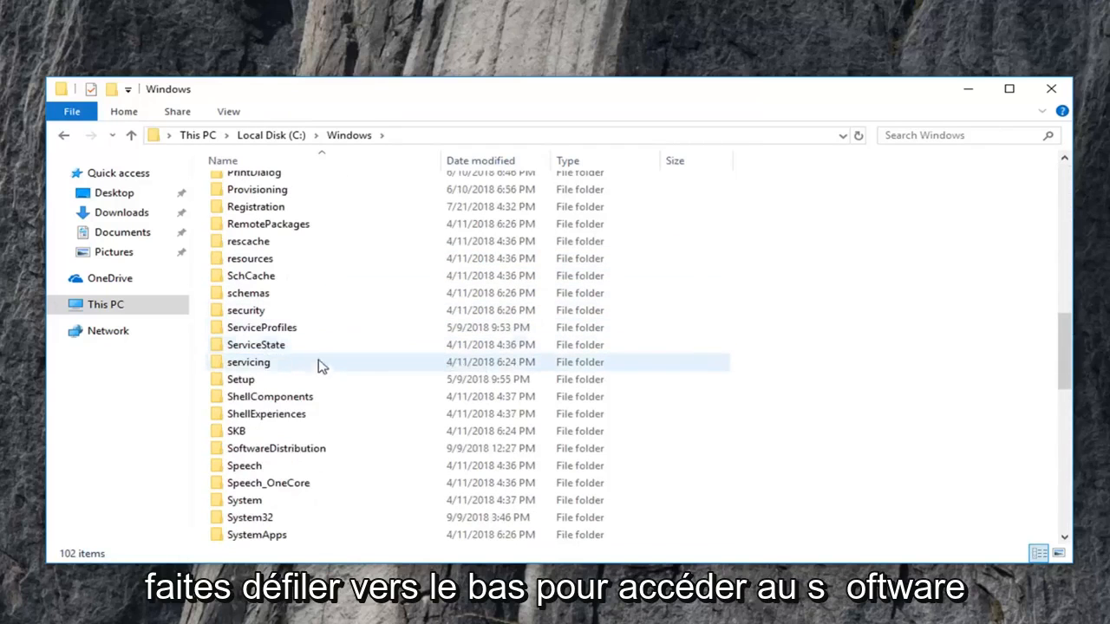
double_click(275, 448)
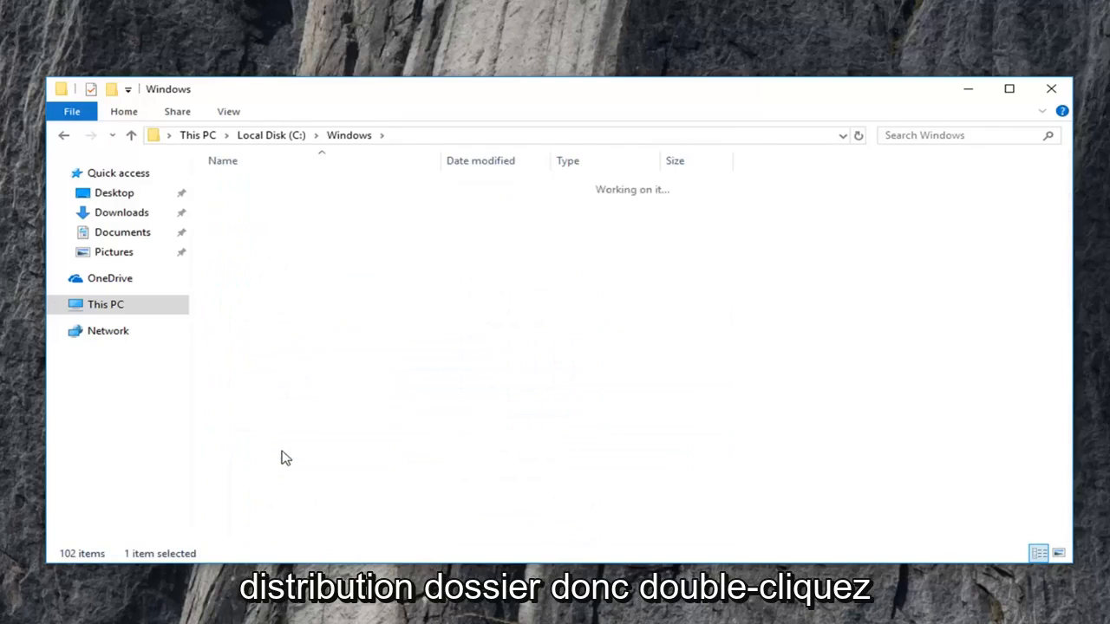
double_click(250, 201)
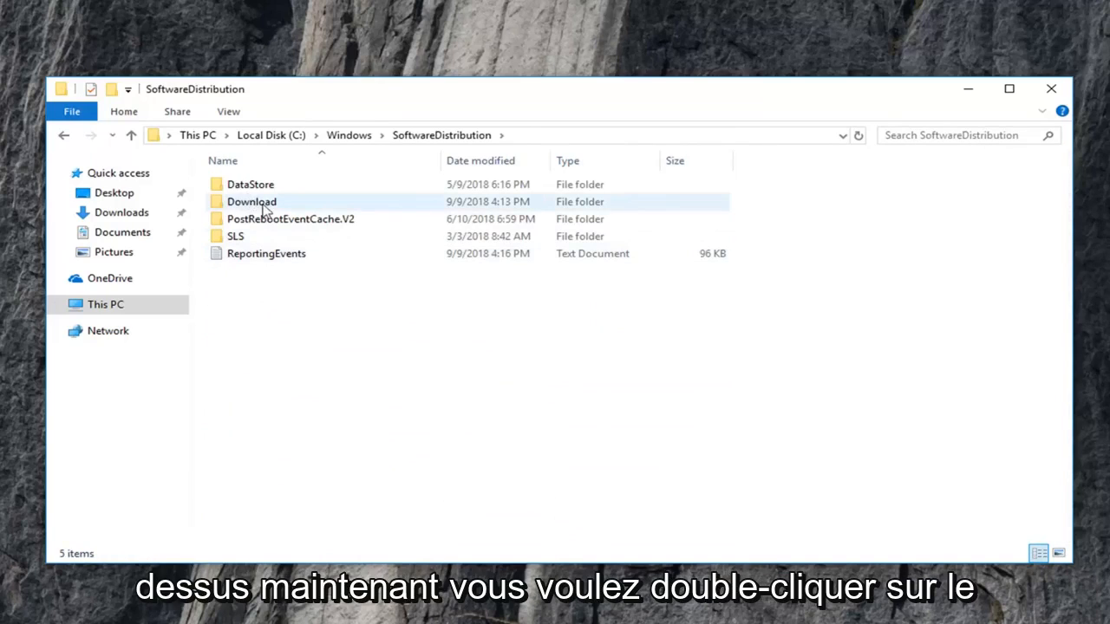
Open Download, select all 28 items, and choose Delete from the context menu
double_click(251, 201)
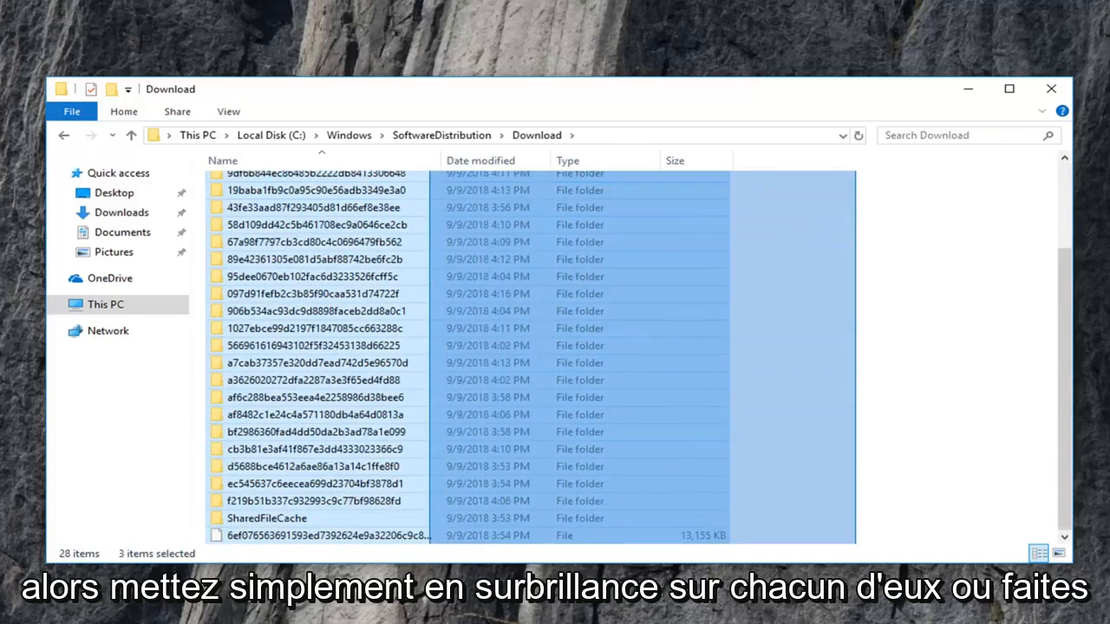
key("ctrl+a")
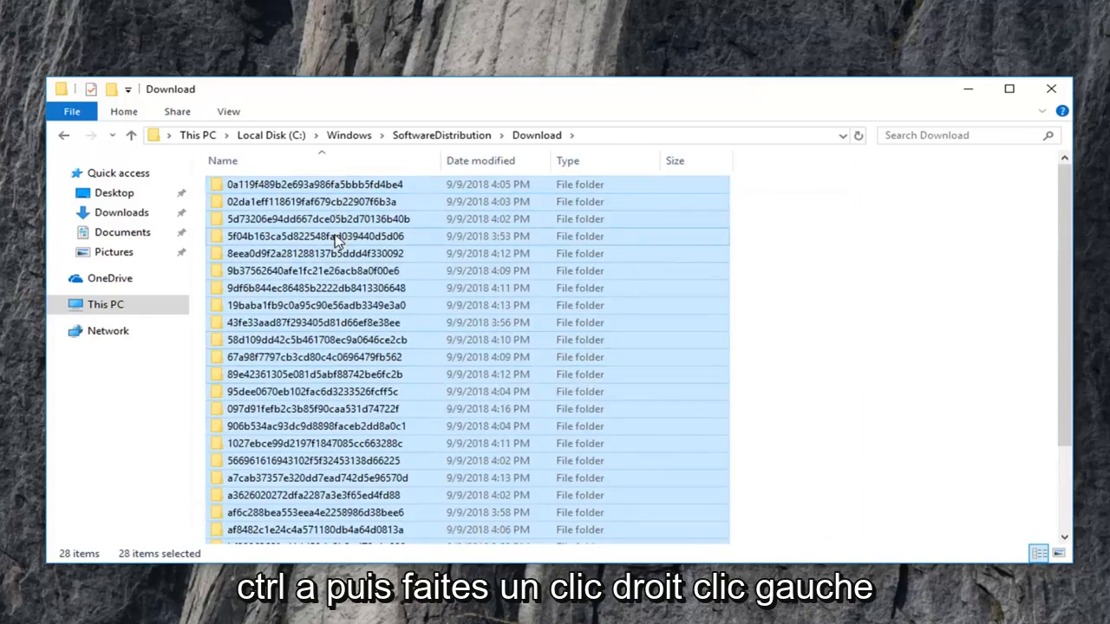
right_click(334, 236)
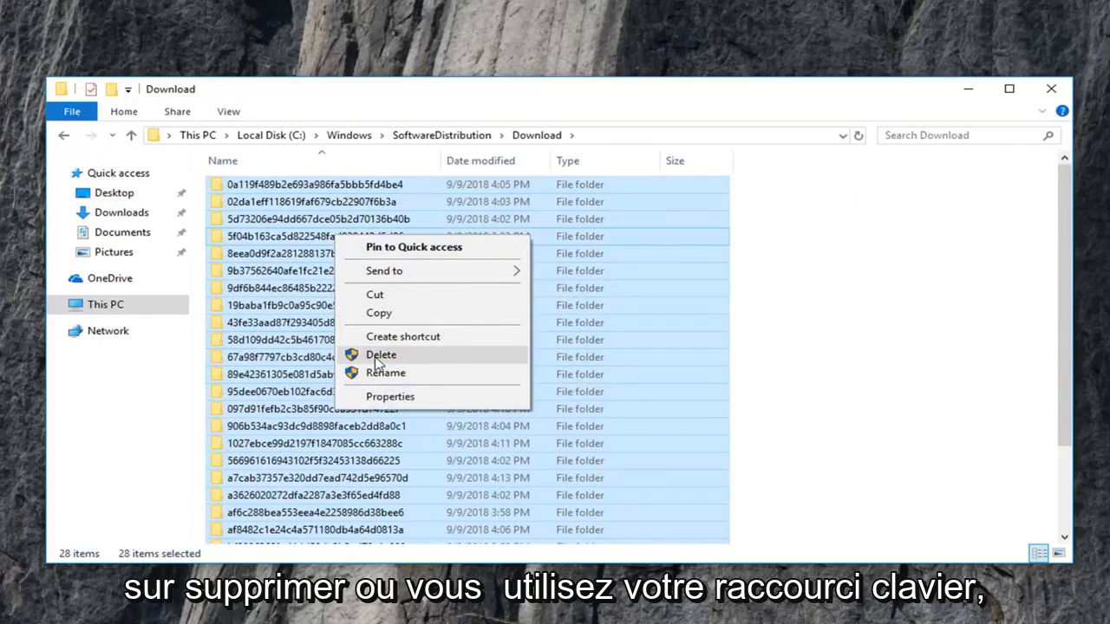
left_click(381, 355)
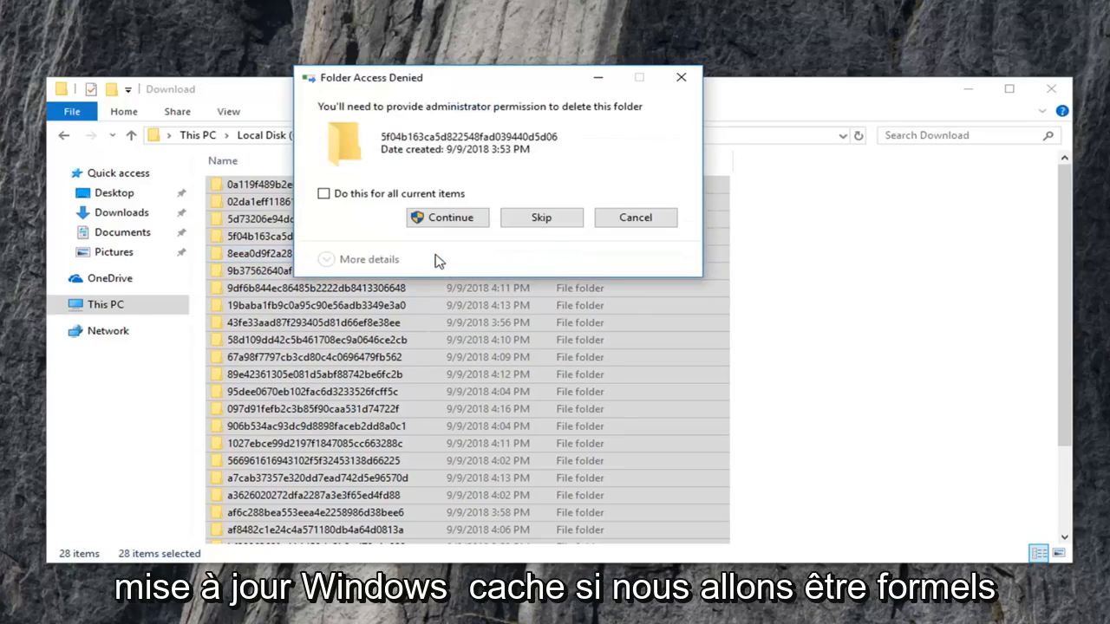
mouse_move(381, 102)
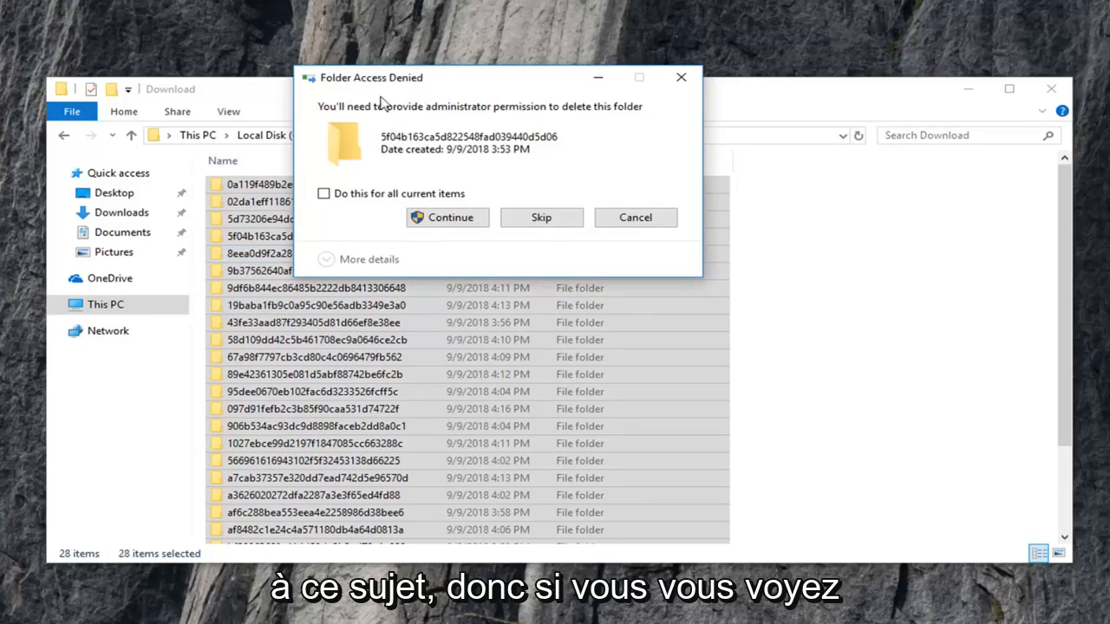
mouse_move(366, 229)
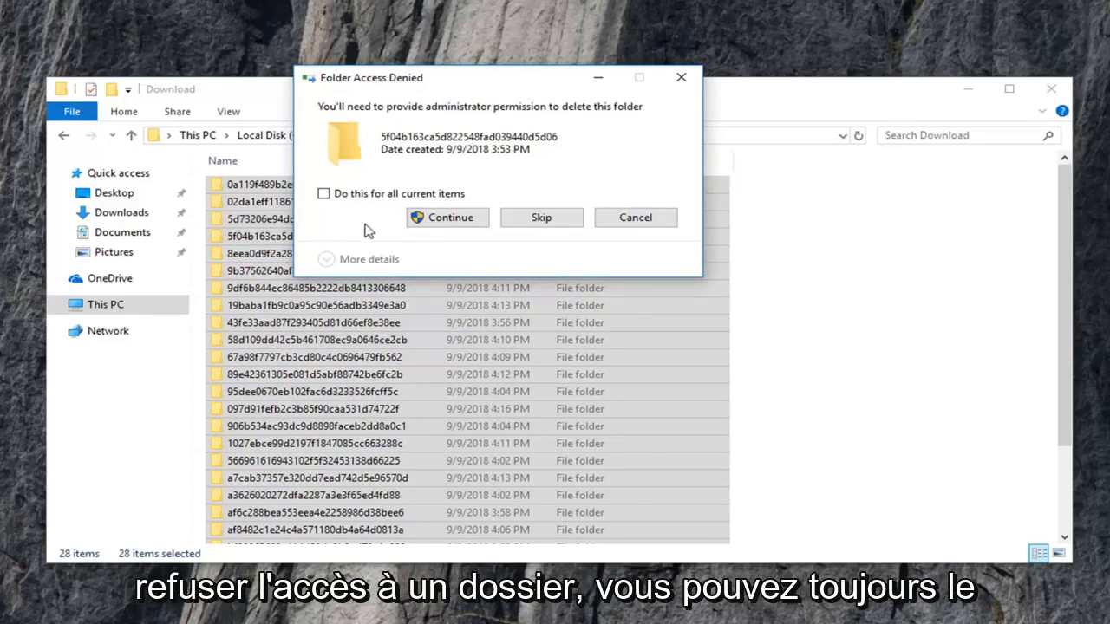
Tick 'Do this for all current items' and continue, emptying the Download folder
left_click(323, 193)
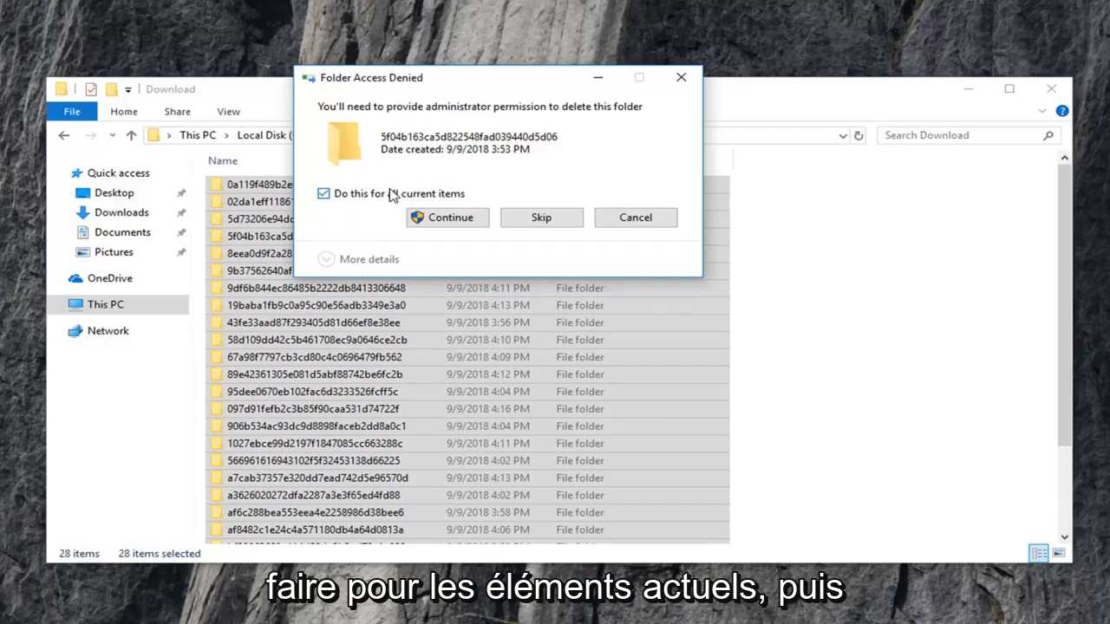
left_click(447, 217)
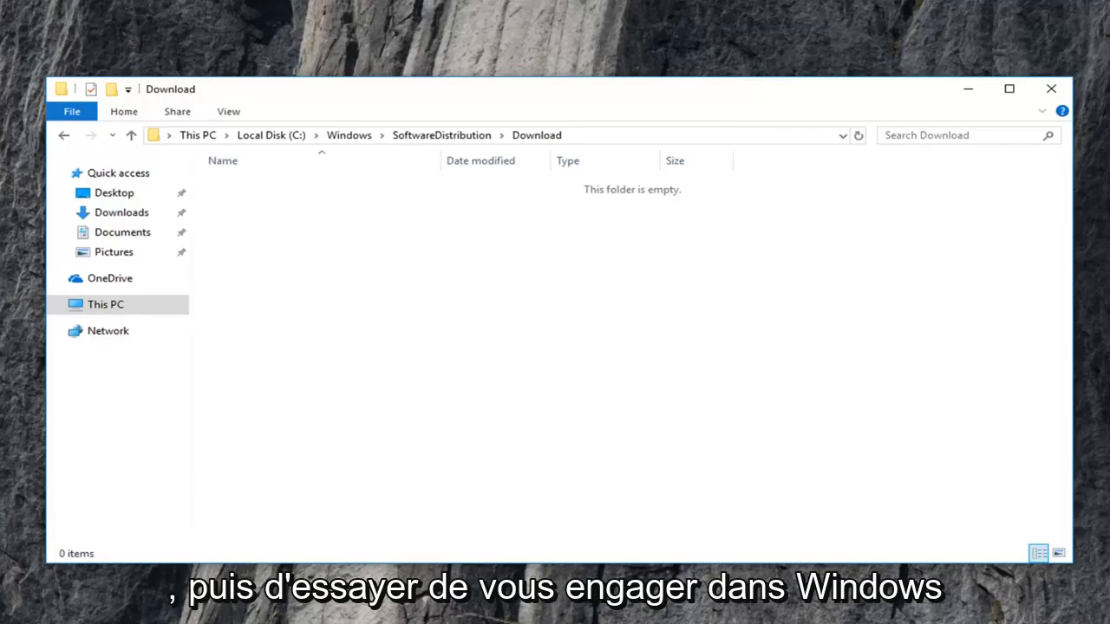
mouse_move(1063, 103)
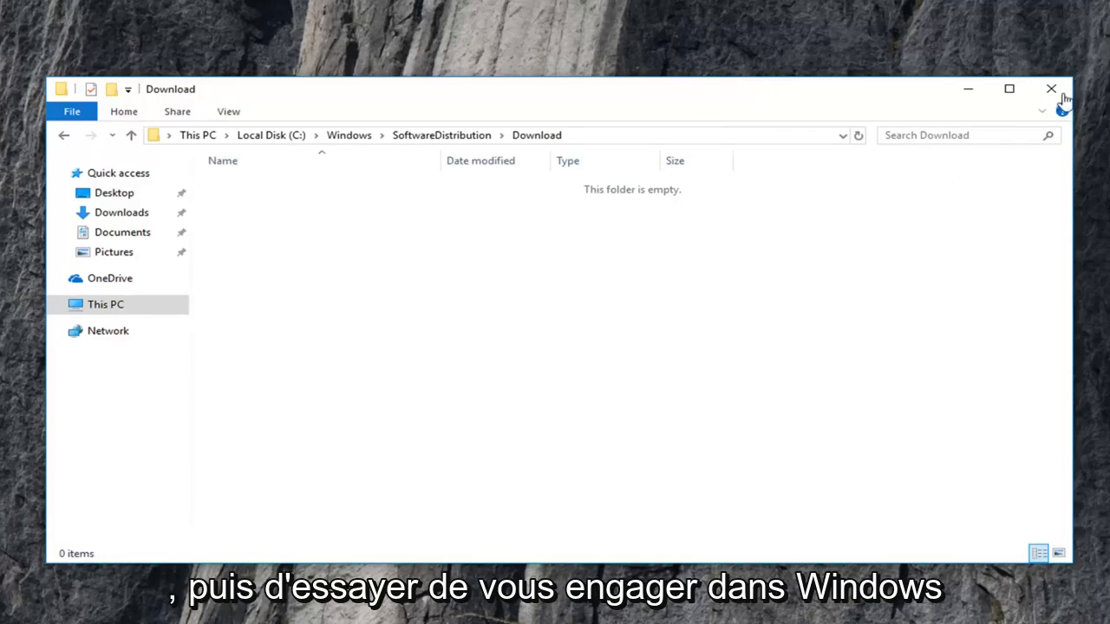
Close the empty Download folder's File Explorer window
left_click(1051, 88)
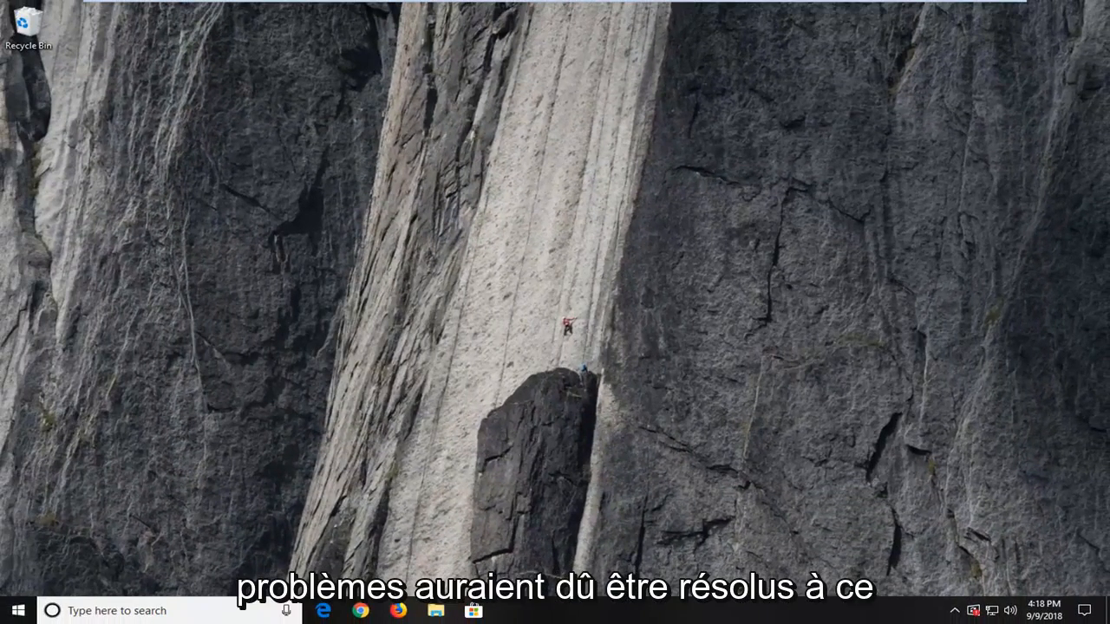